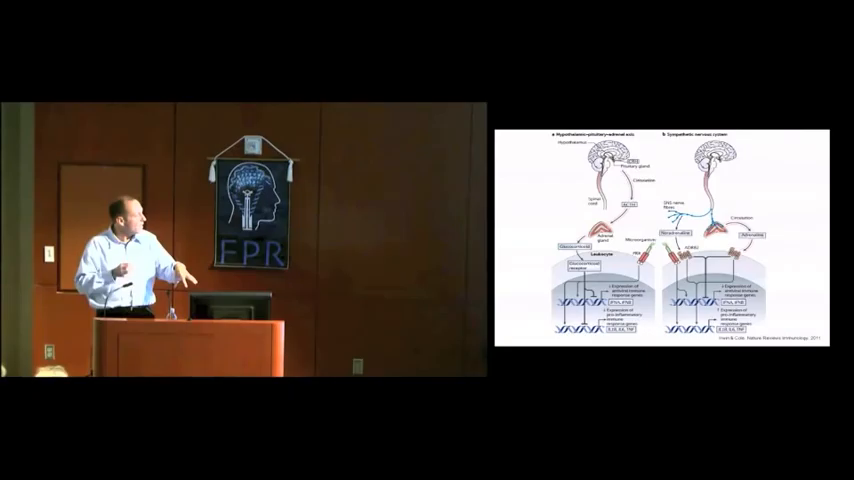
key("right")
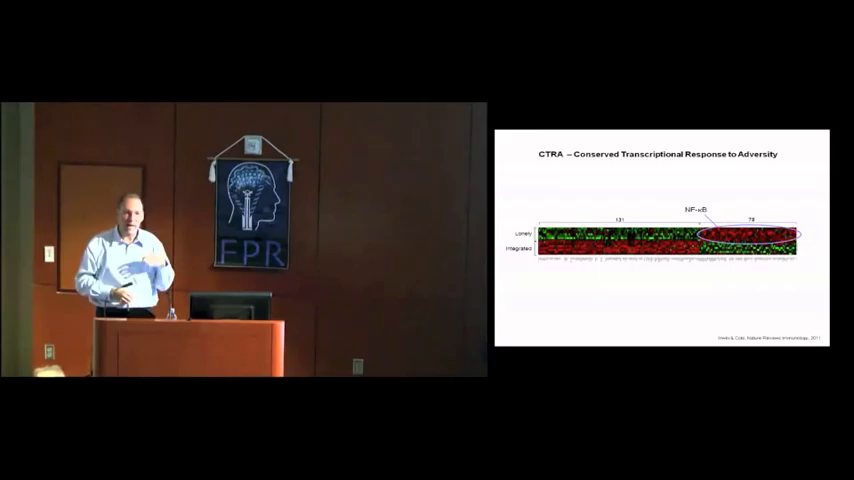